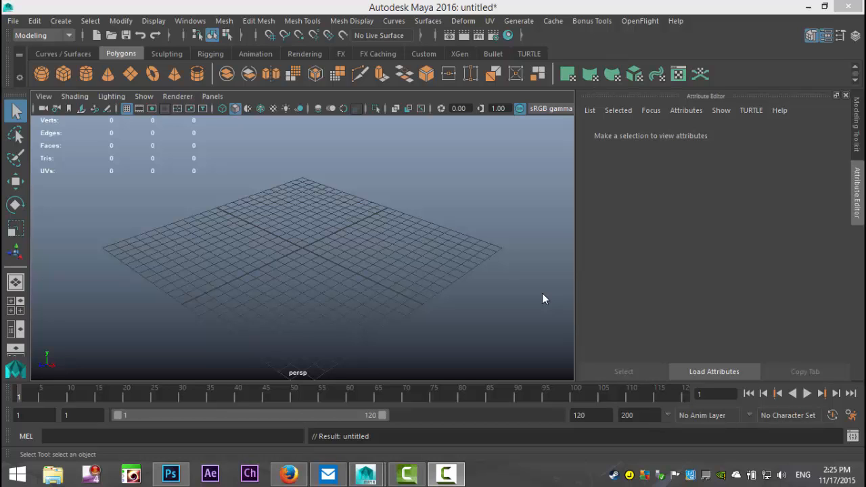
mouse_move(849, 98)
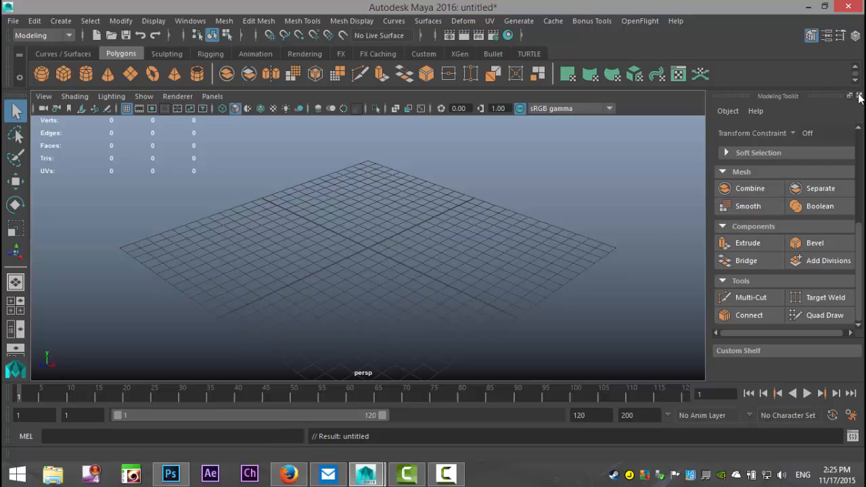
Hide the Modeling Toolkit panel and reframe the perspective view of the empty grid
left_click(859, 96)
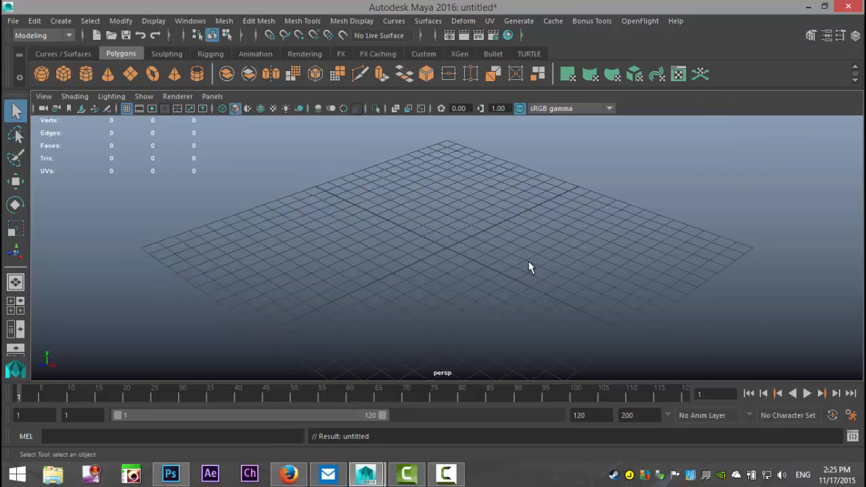
left_click_drag(531, 268, 546, 297)
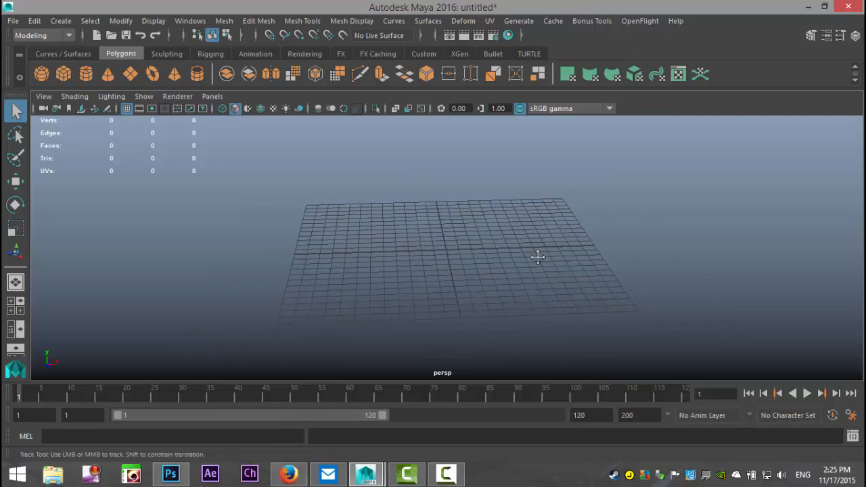
left_click_drag(538, 257, 506, 274)
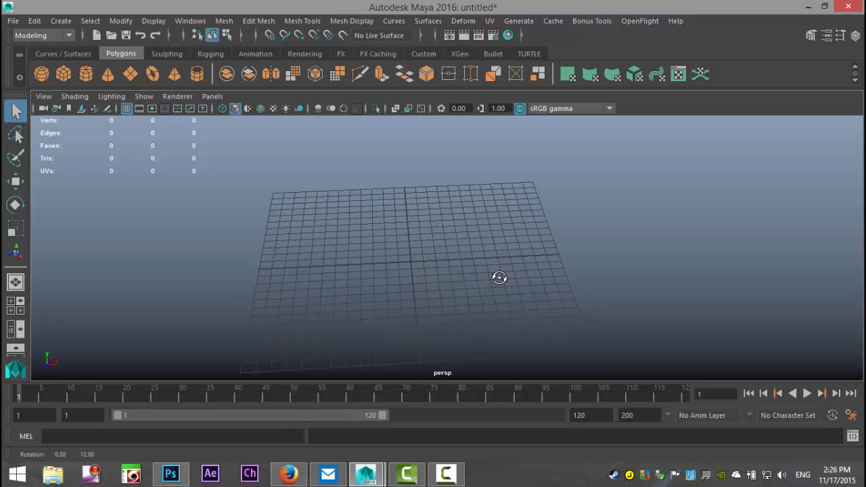
left_click_drag(500, 277, 505, 274)
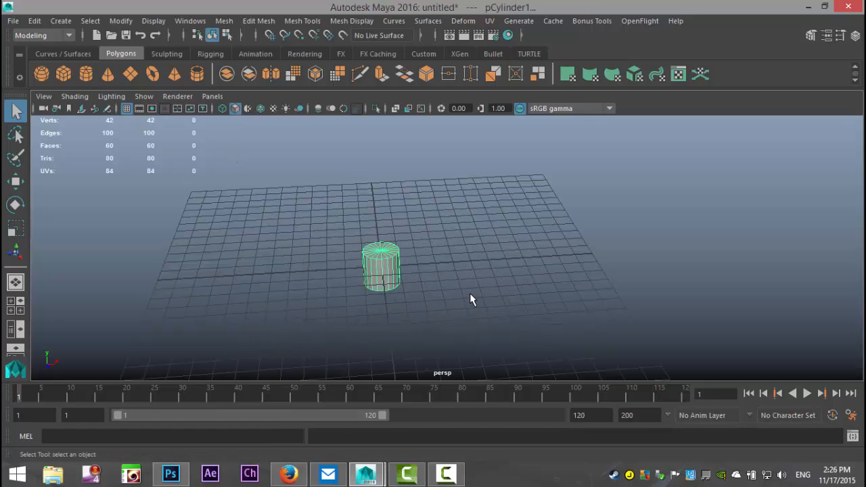
Scale up the new cylinder and set polyCylinder1 Subdivisions Height to 8
left_click(16, 228)
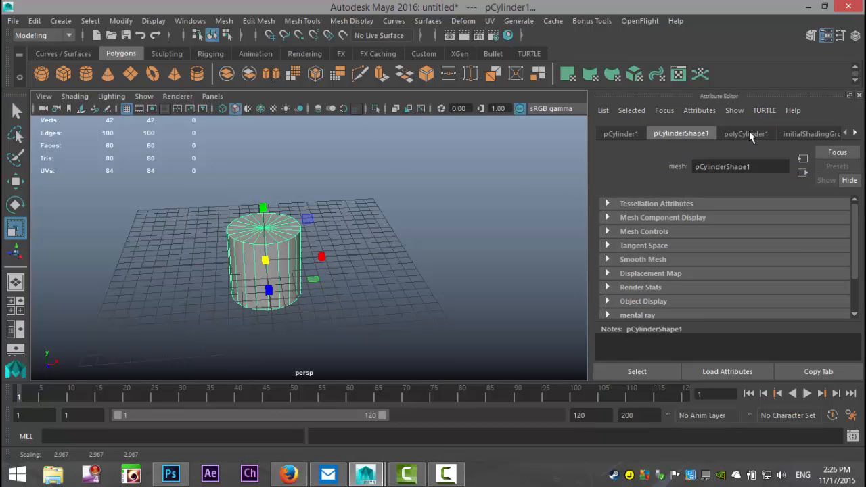
left_click(745, 133)
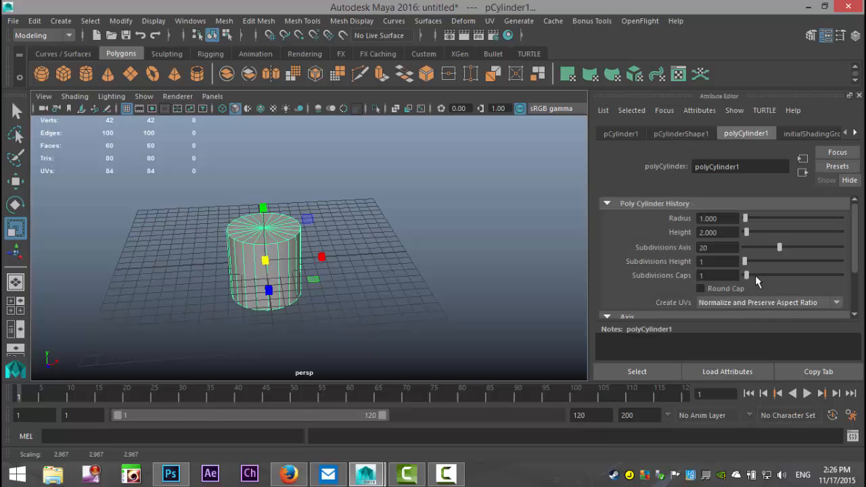
left_click_drag(744, 261, 757, 262)
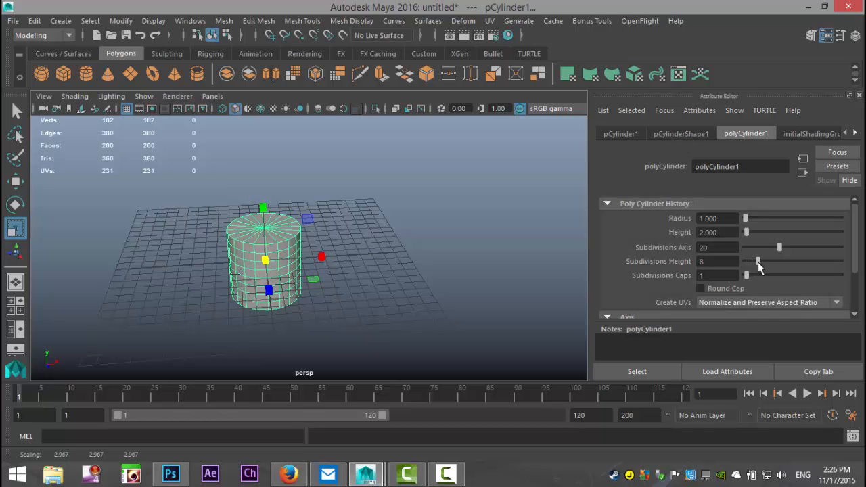
left_click(433, 301)
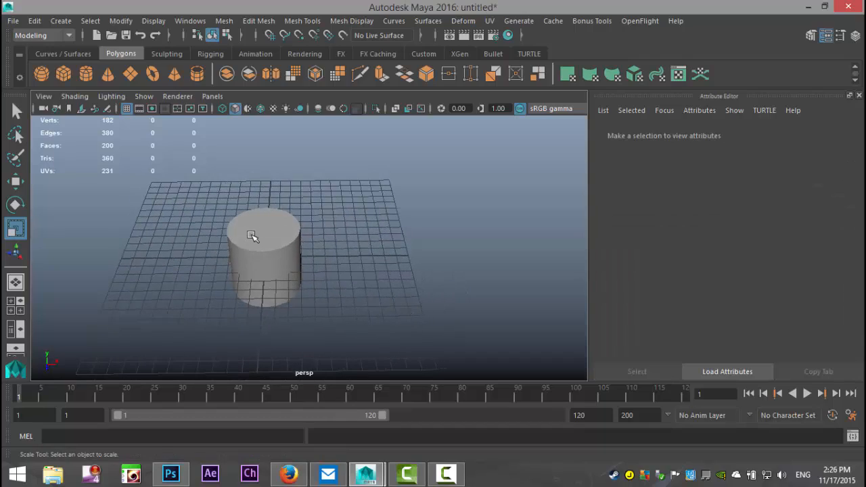
Select the cylinder so its polyCylinder1 settings (20 axis, 8 height subdivisions) show again
left_click(264, 250)
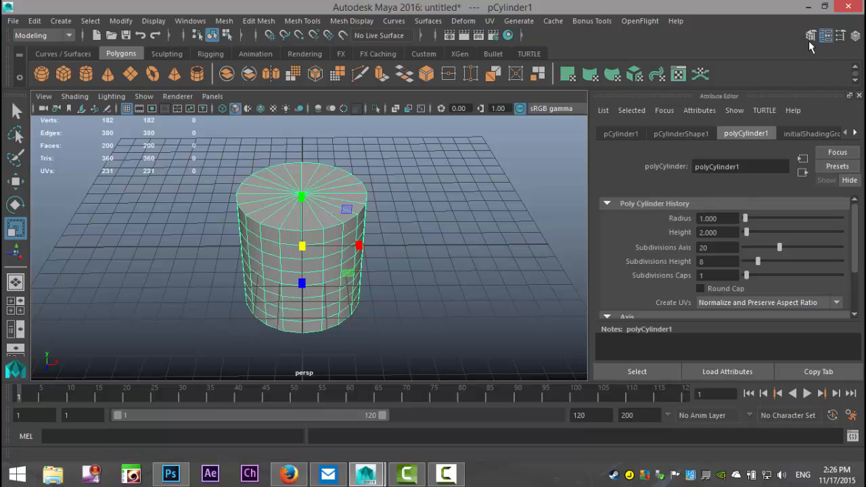
mouse_move(811, 38)
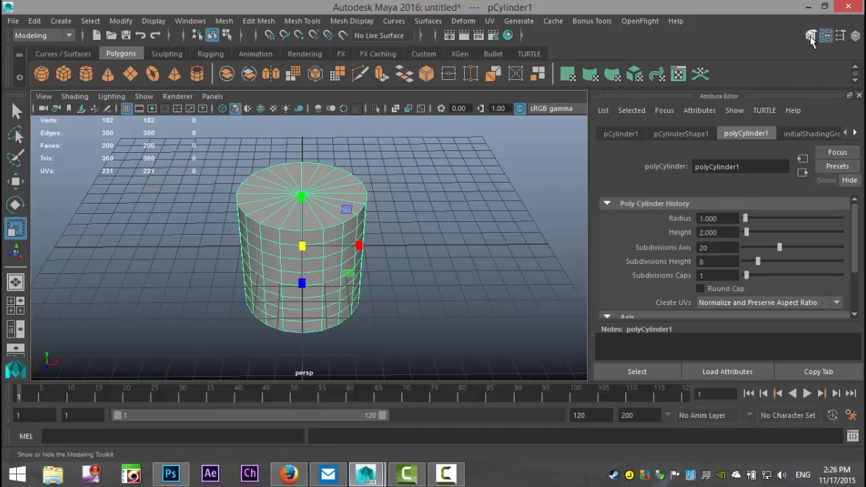
Show the Modeling Toolkit and expand the Symmetry dropdown, currently set to off
left_click(811, 36)
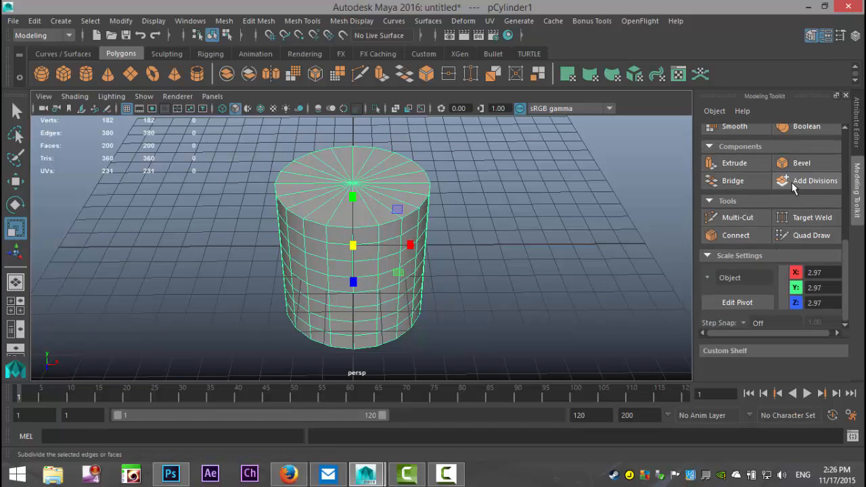
scroll("up", 3)
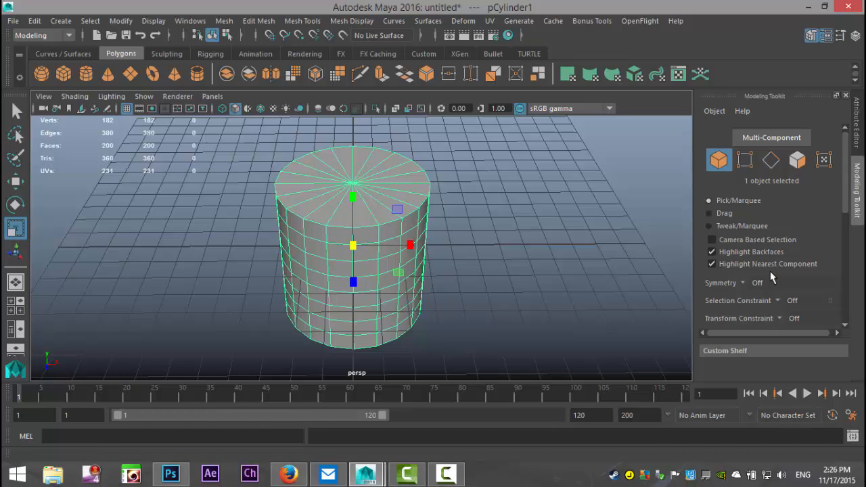
mouse_move(798, 213)
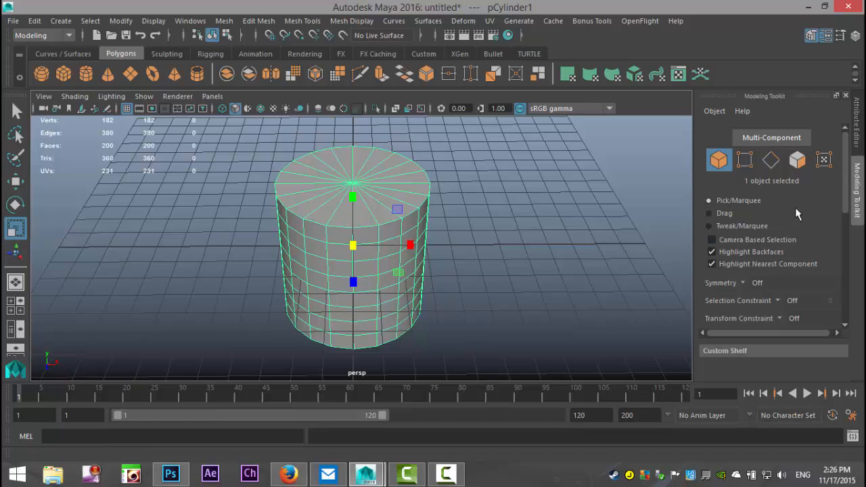
mouse_move(756, 288)
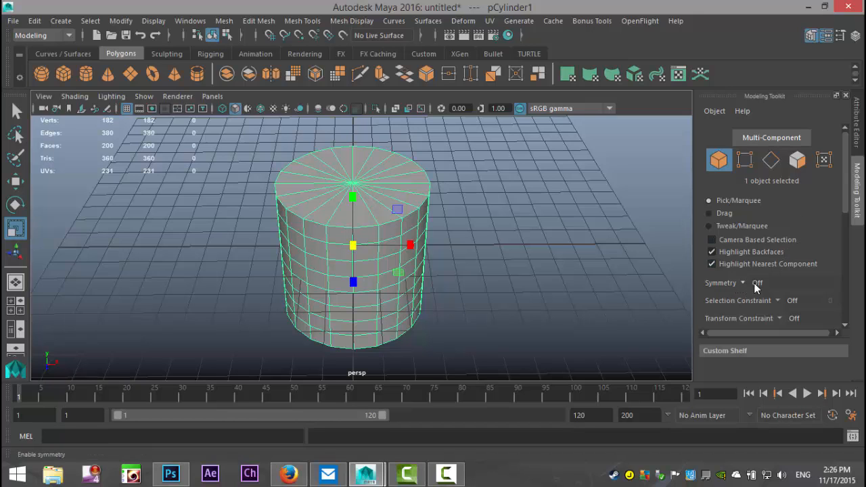
left_click(755, 282)
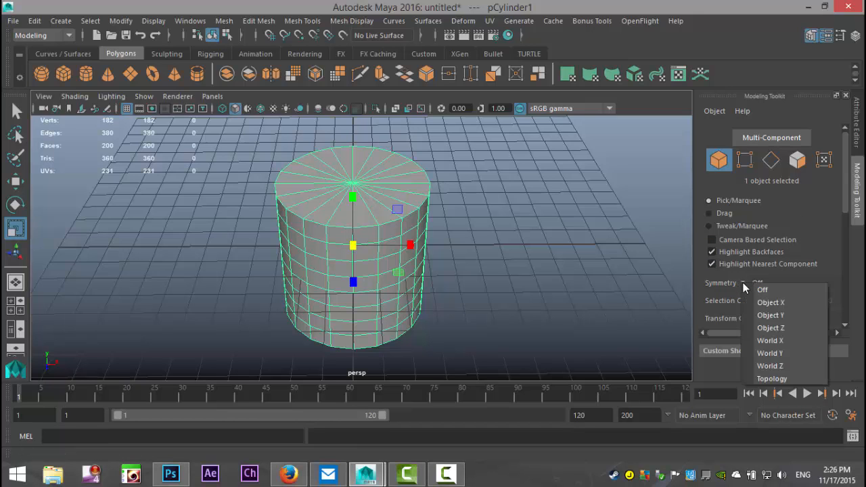
mouse_move(785, 302)
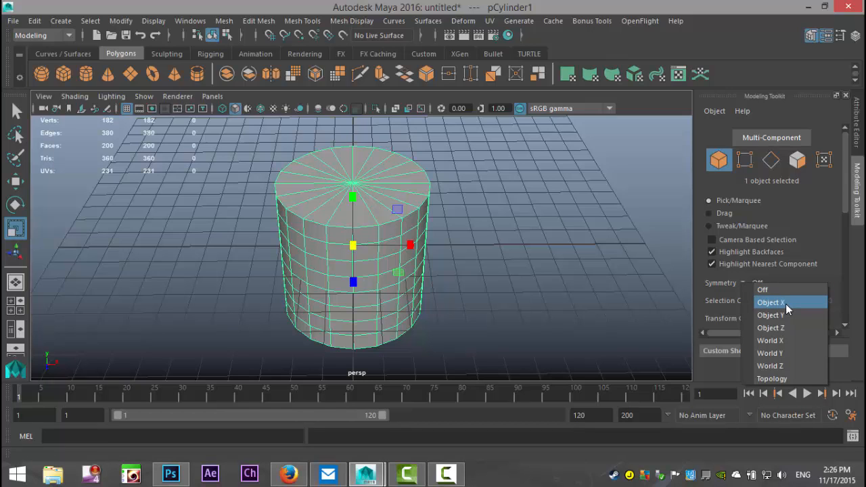
mouse_move(790, 308)
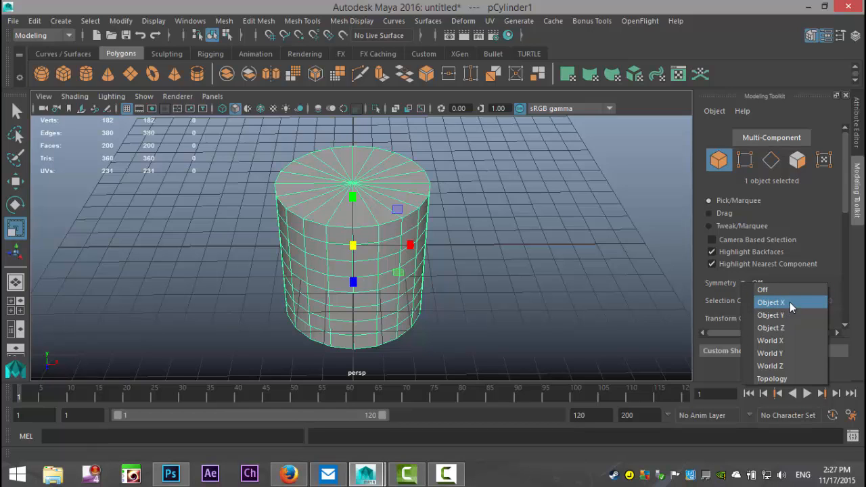
mouse_move(772, 302)
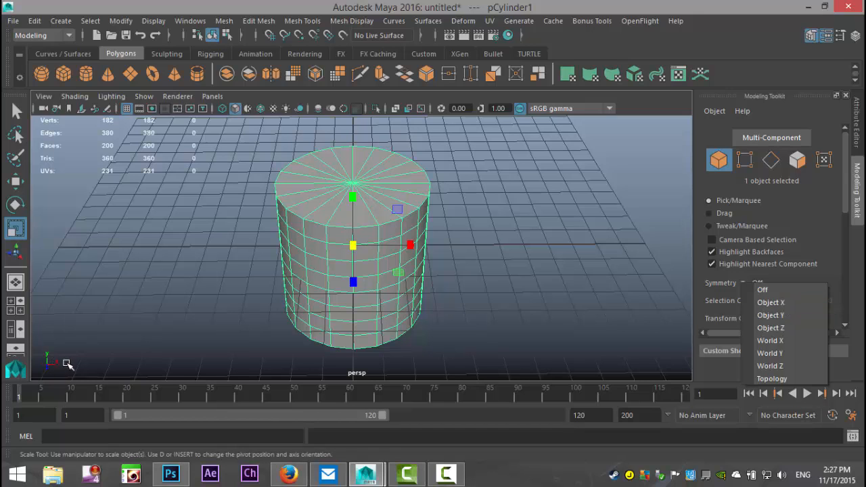
mouse_move(499, 236)
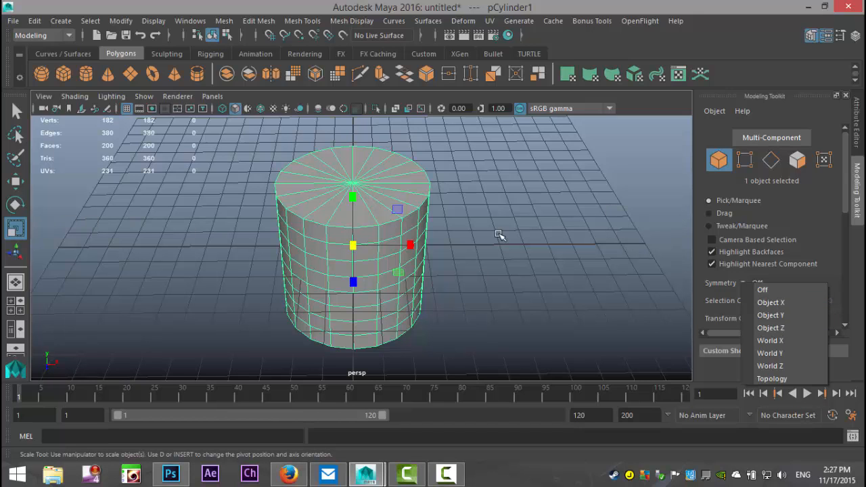
Set Symmetry to Object X and extrude the side faces outward into two matching arms
left_click(769, 303)
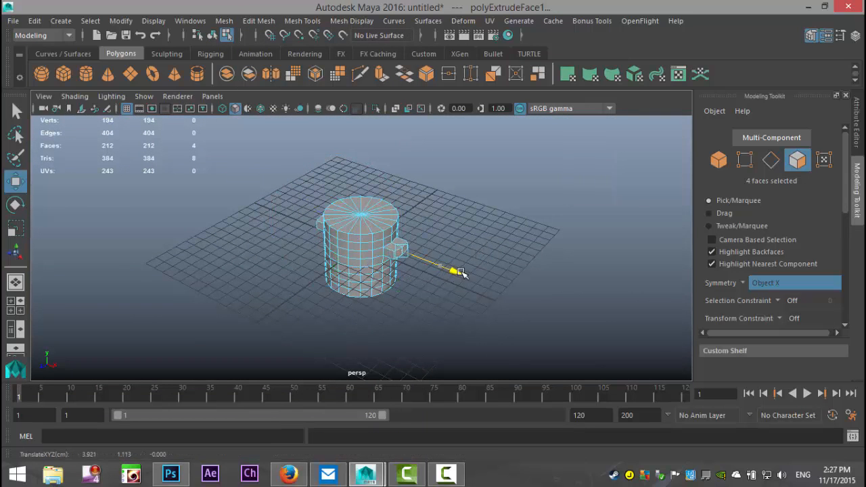
left_click_drag(460, 270, 433, 312)
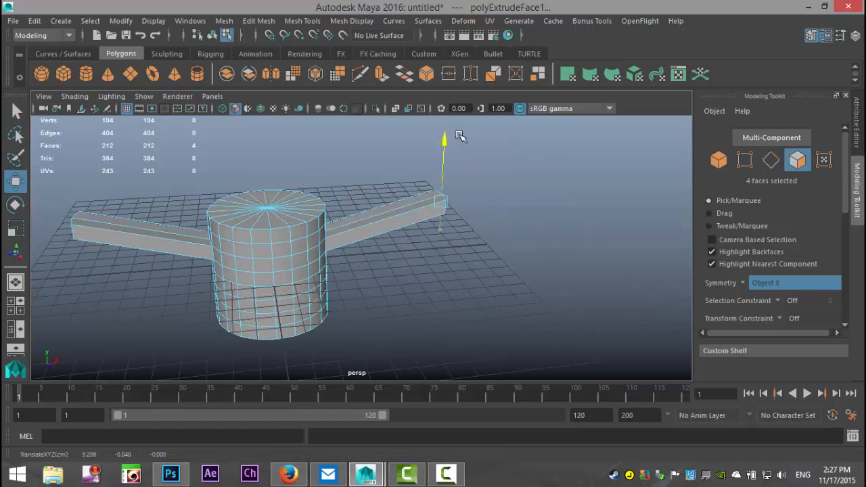
left_click_drag(460, 136, 413, 318)
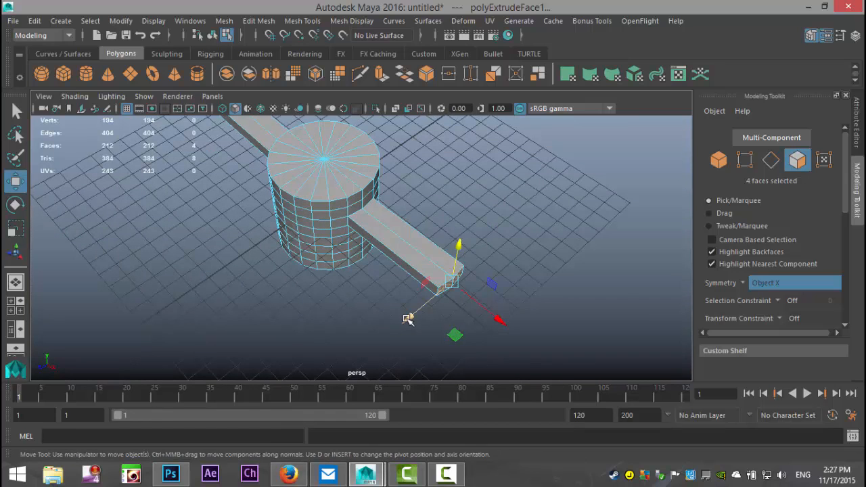
left_click_drag(408, 319, 429, 295)
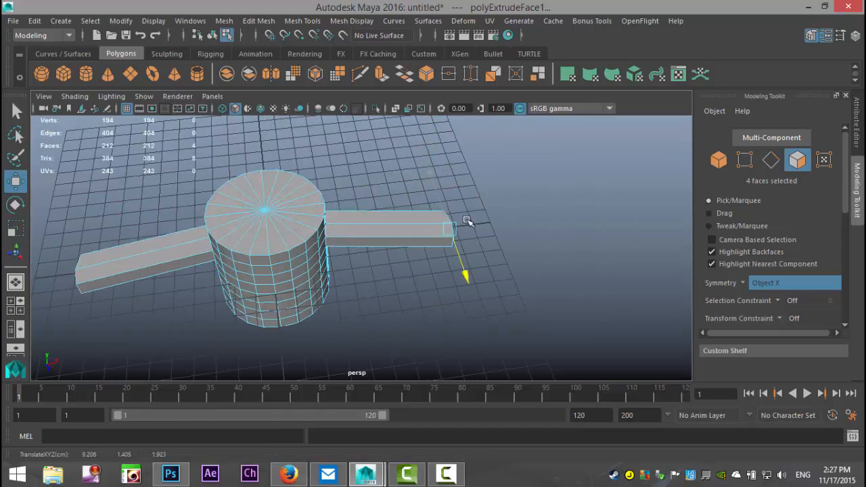
left_click_drag(468, 221, 471, 274)
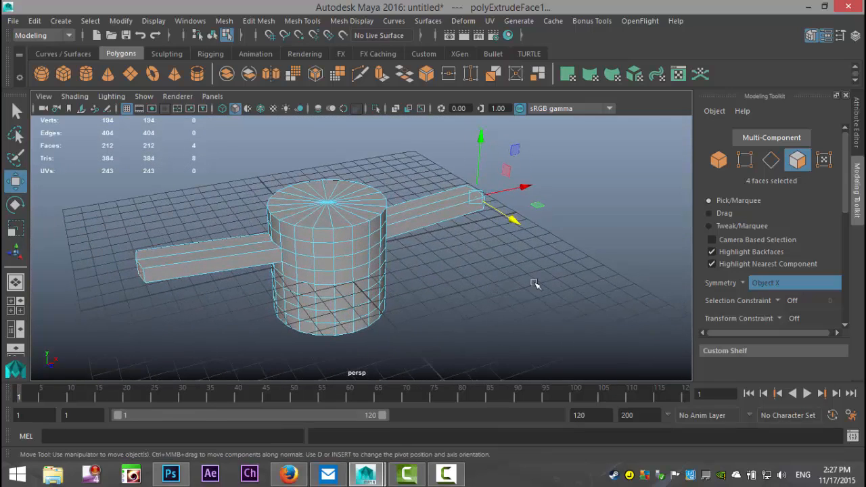
mouse_move(603, 231)
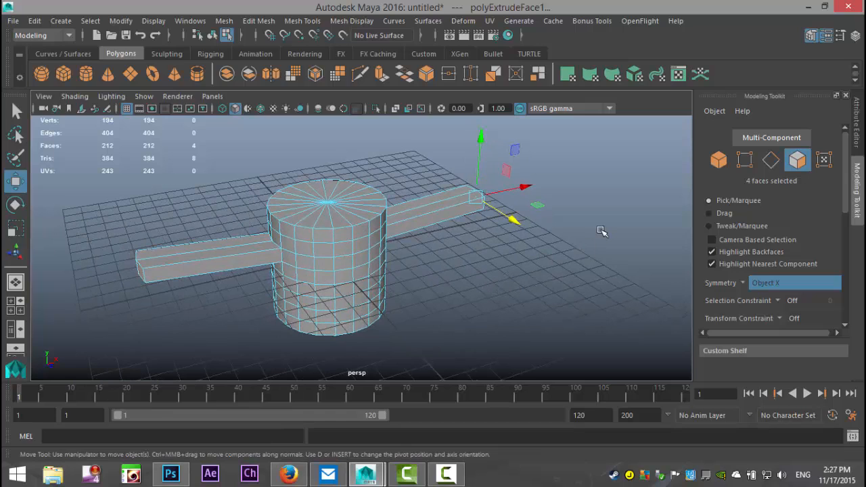